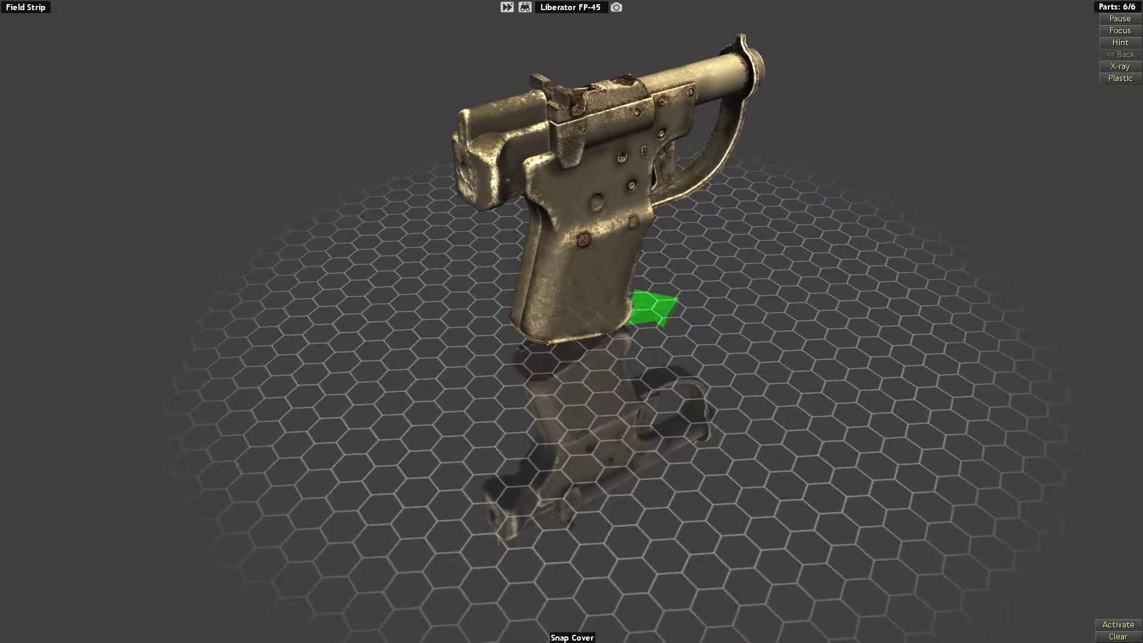
- Drag the Snap Cover off the Liberator FP-45 in Field Strip mode
drag(656, 219, 554, 182)
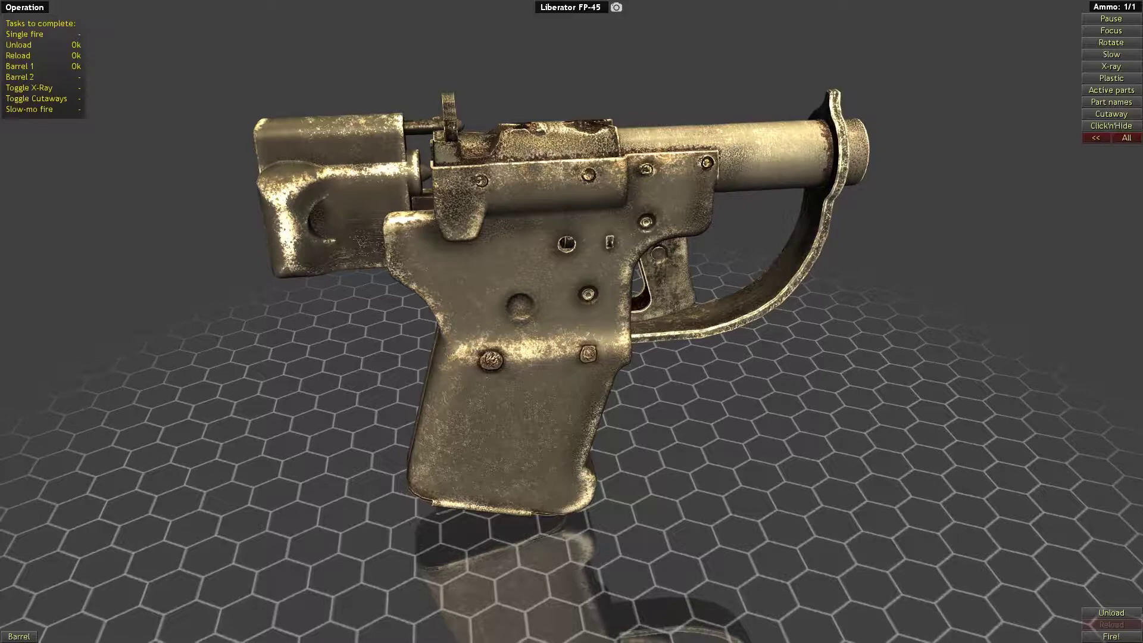
- Work the Liberator's barrel part toward the second barrel task
click(1113, 639)
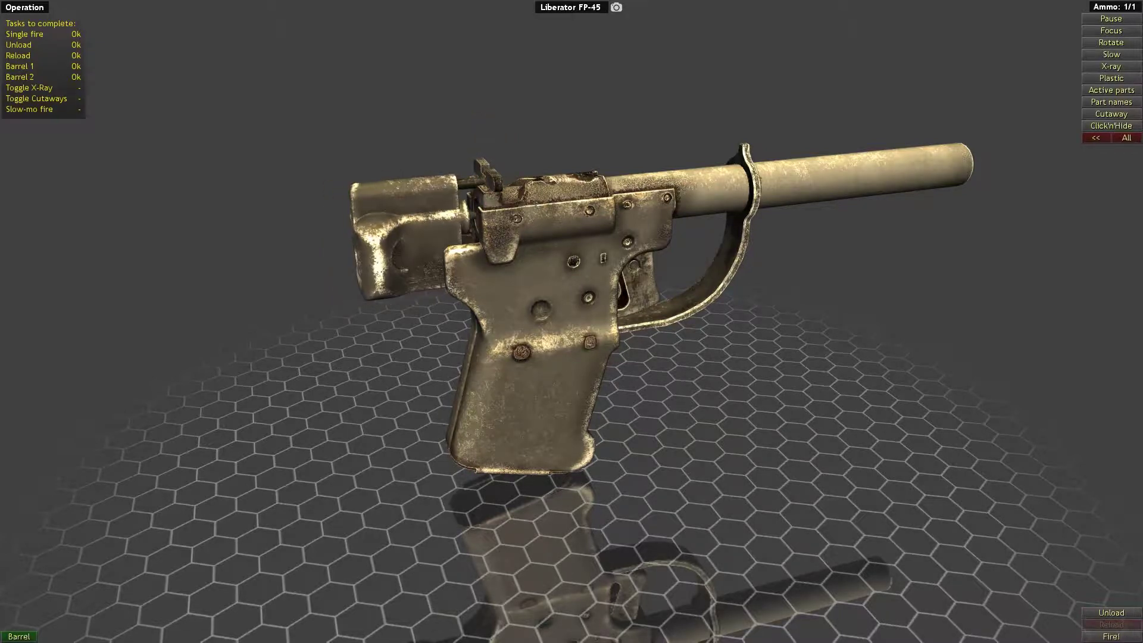
- Fire the Liberator's loaded round with the long barrel fitted
click(1114, 632)
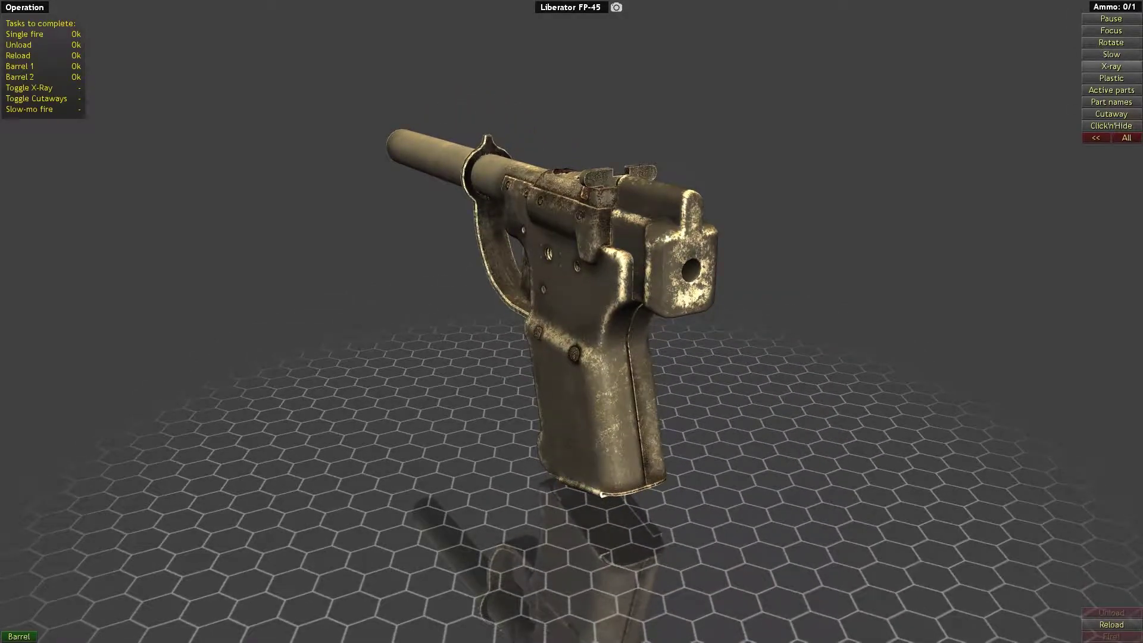
- Step X-ray through levels 1–4, firing the round midway, then turn X-ray off
click(1111, 66)
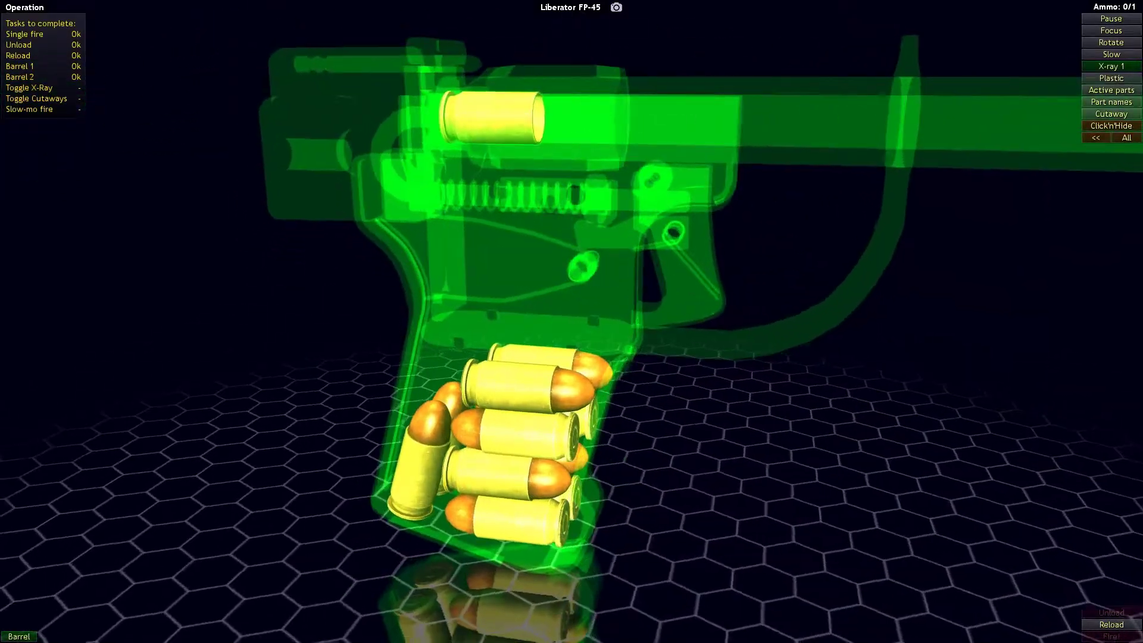
click(1111, 67)
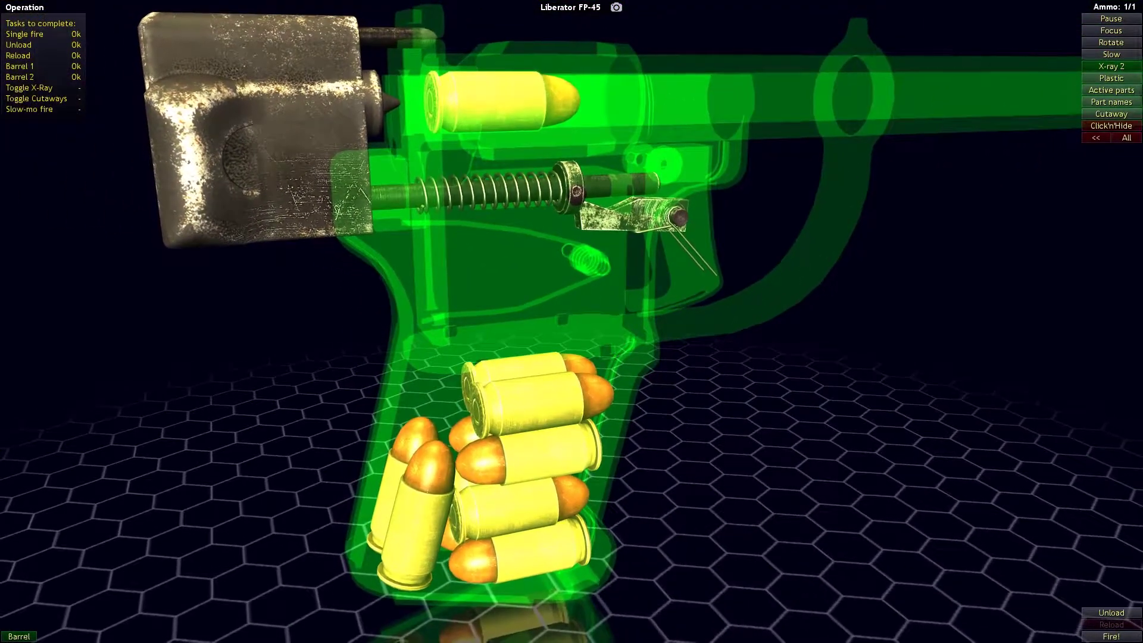
click(1116, 632)
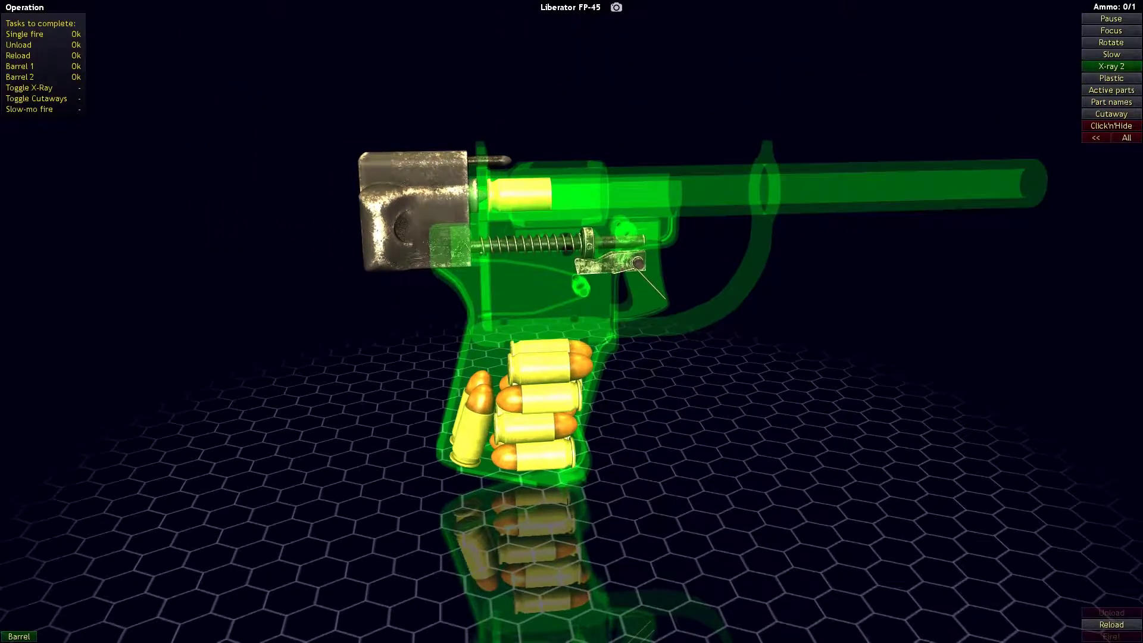
click(1112, 64)
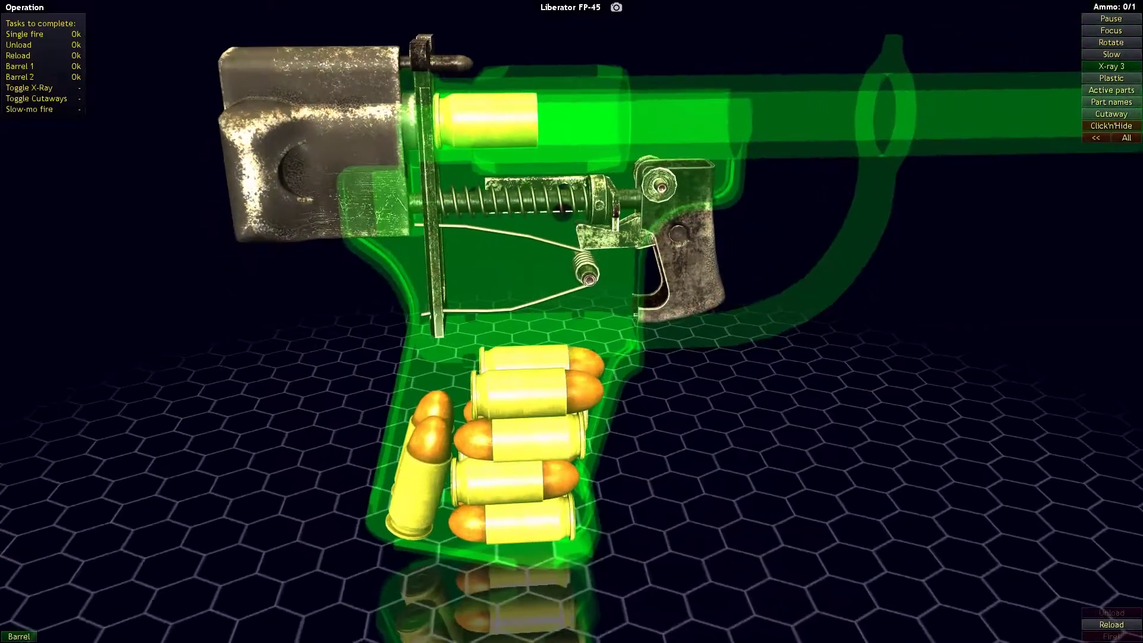
click(1111, 66)
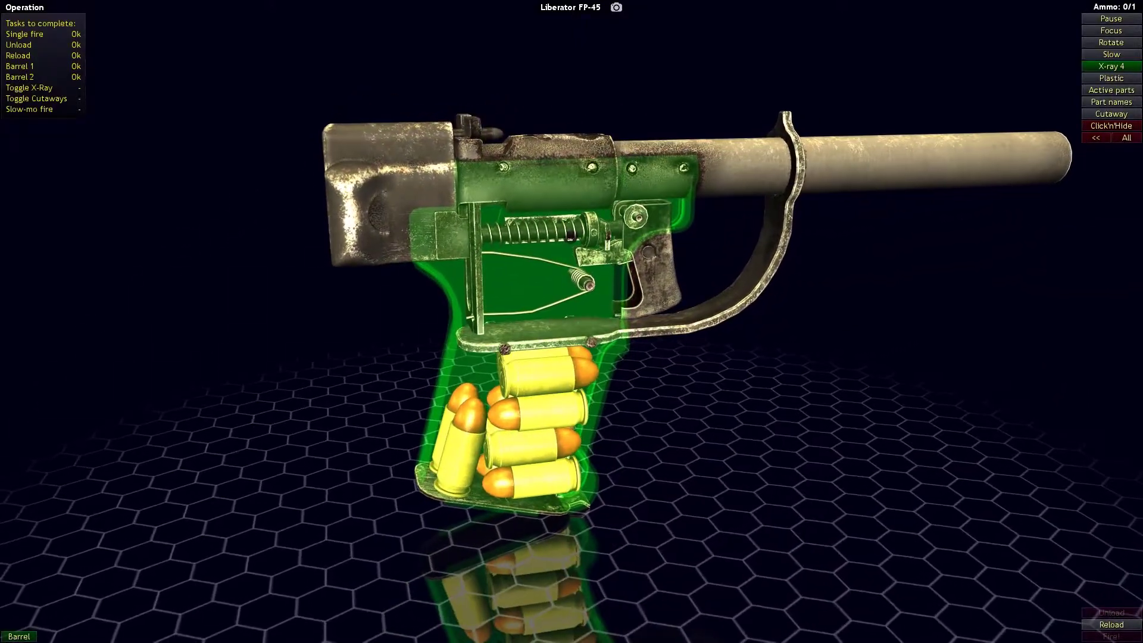
click(1111, 66)
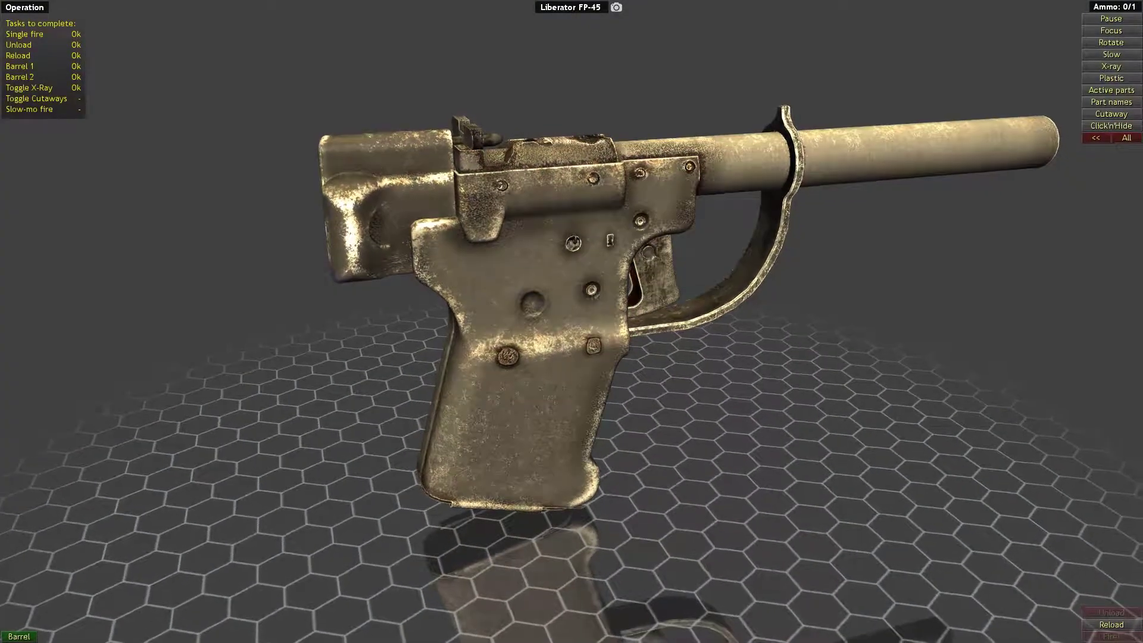
- Toggle cutaway on and off and load a new round into the Liberator
click(1111, 114)
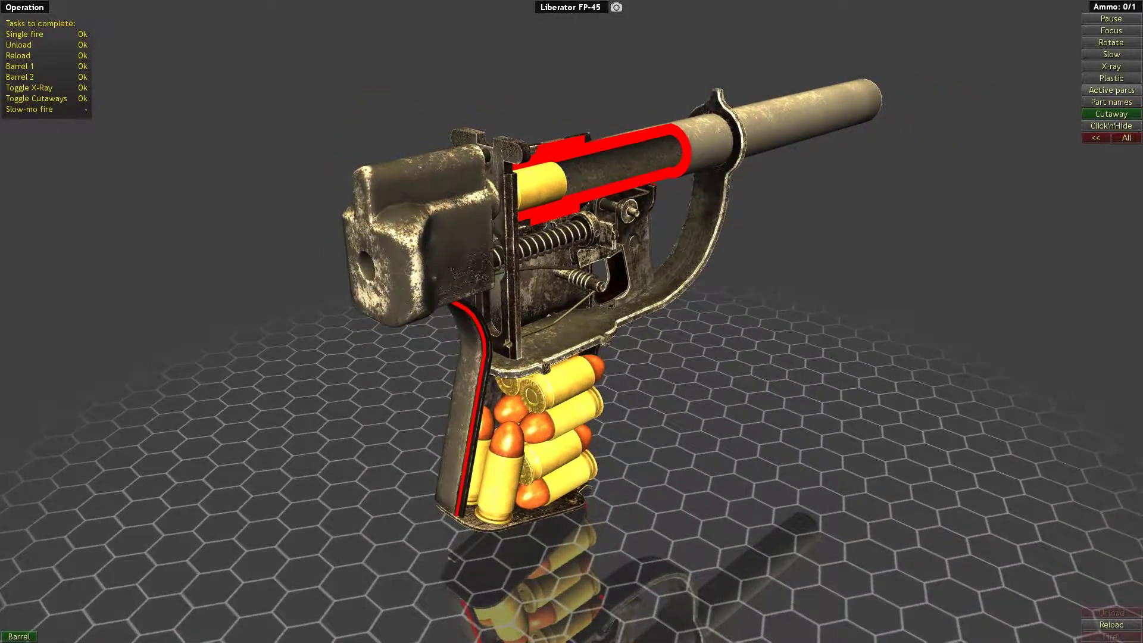
click(1111, 113)
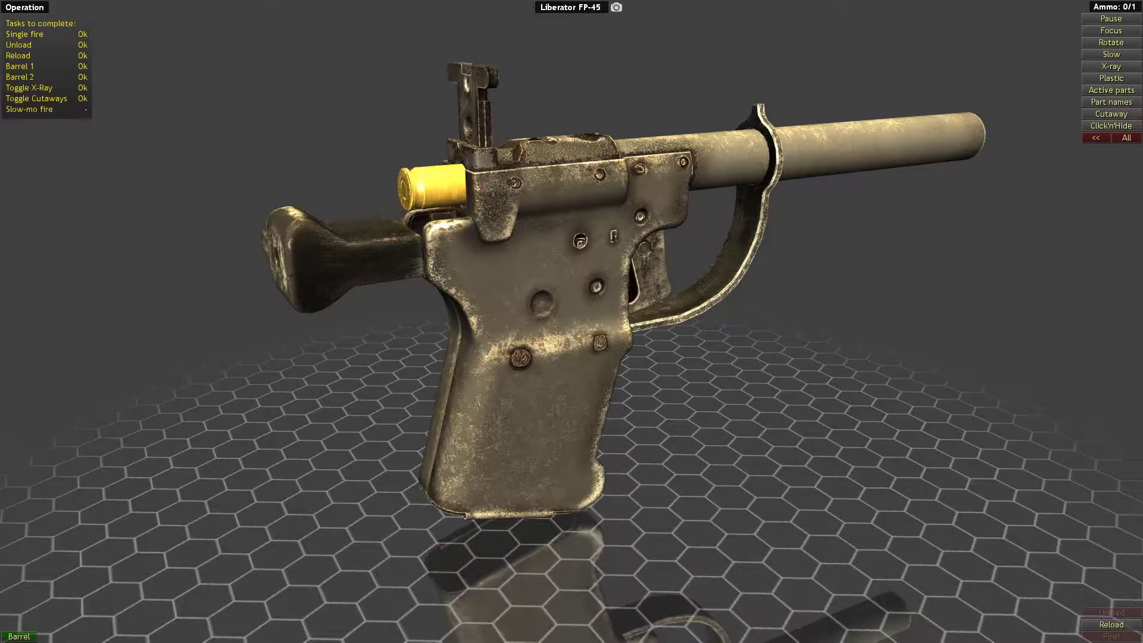
click(1110, 622)
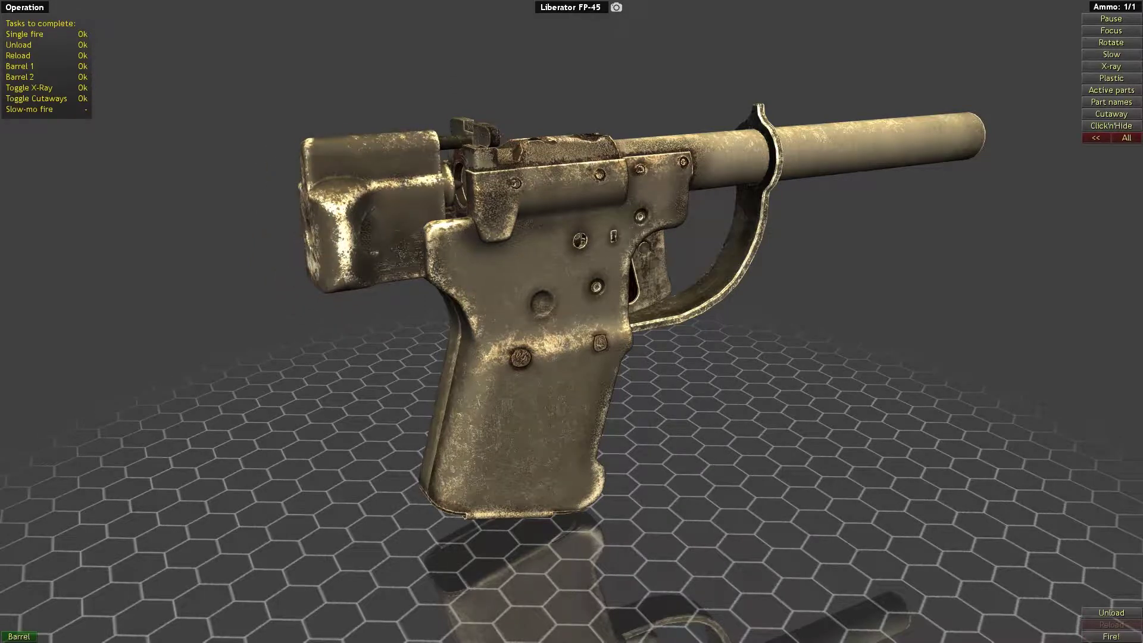
- Set speed to Slow x50, enable Cutaway, and fire the round in slow motion
click(1111, 54)
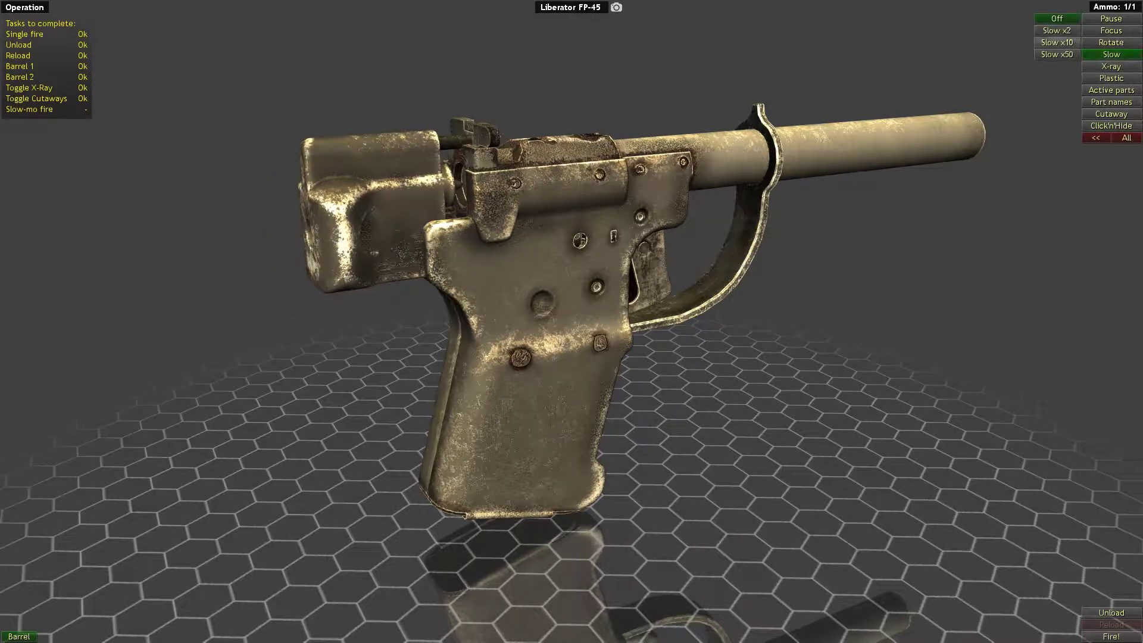
click(1059, 54)
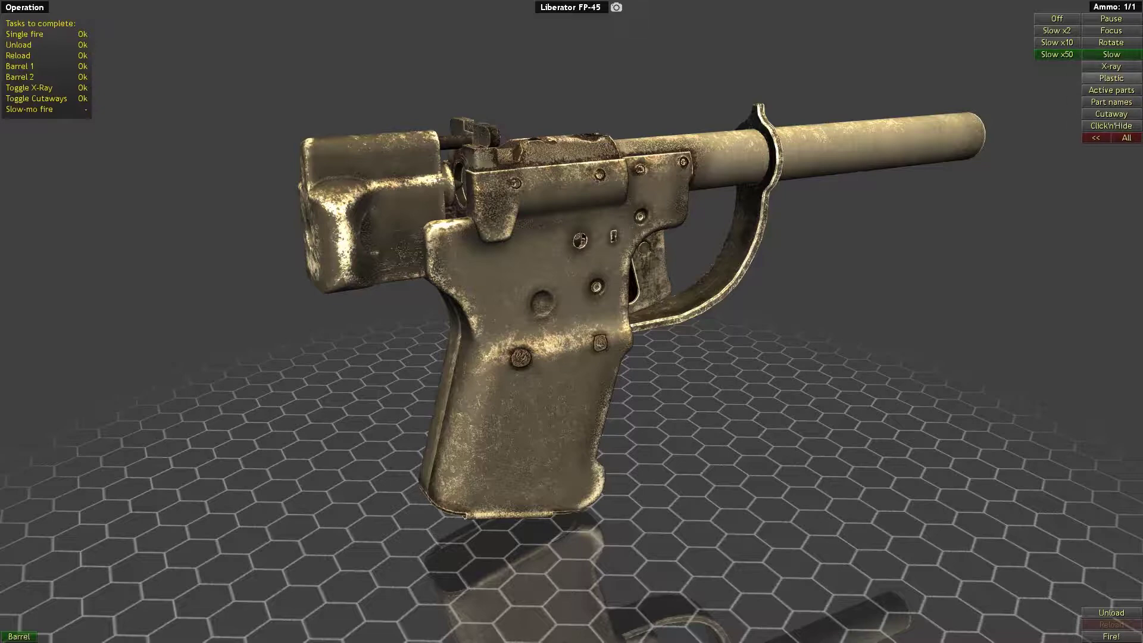
click(1111, 113)
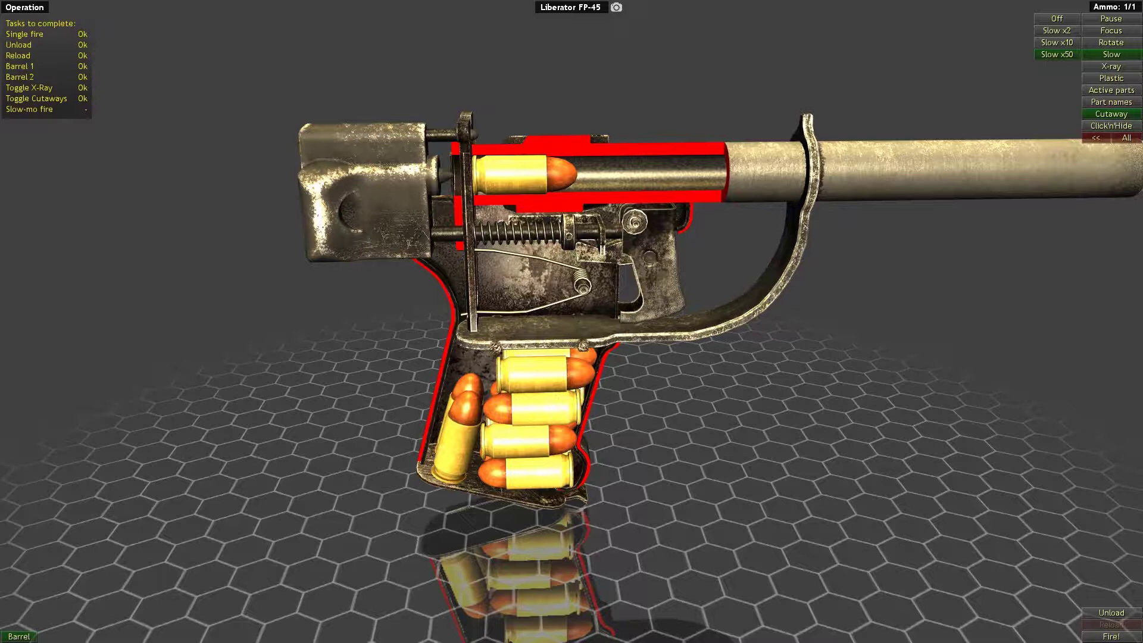
click(1110, 634)
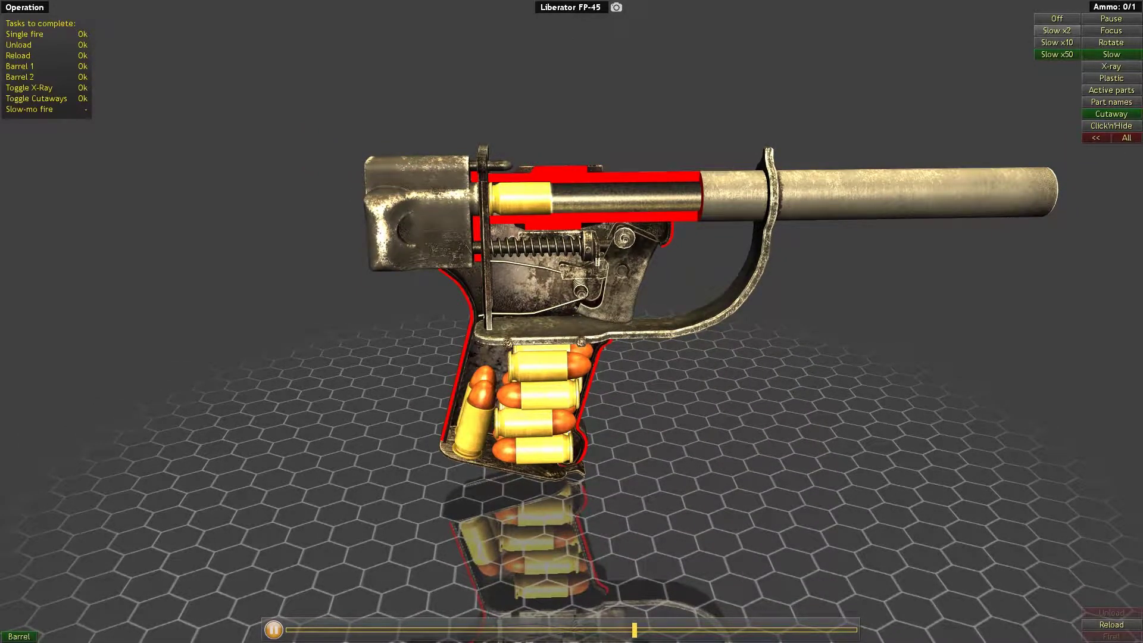
click(1057, 42)
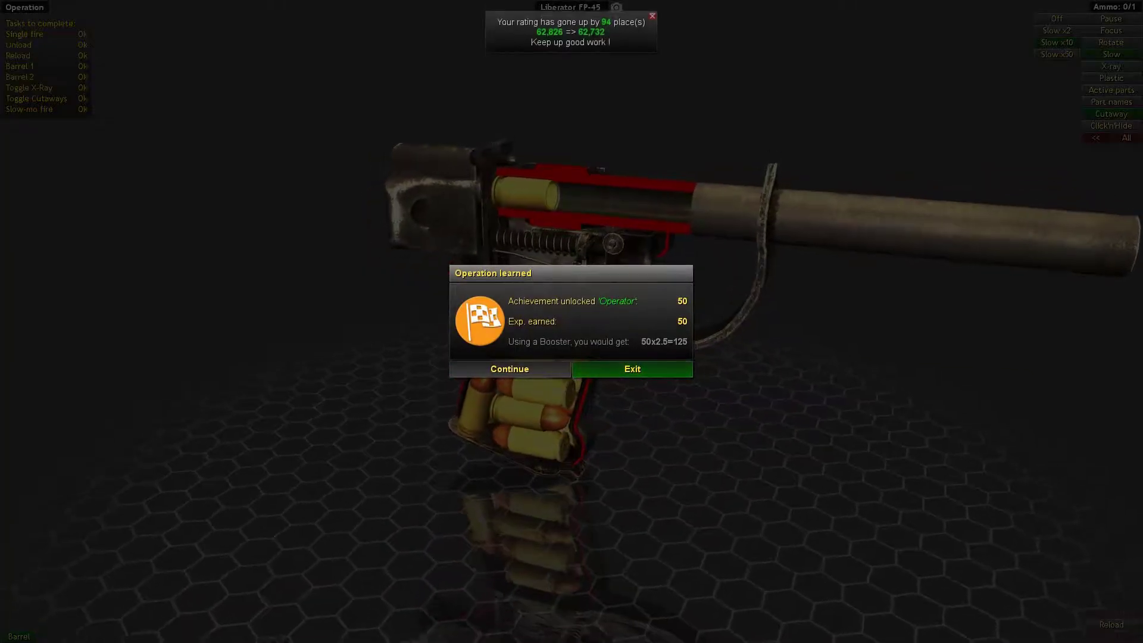
- Dismiss the Operation learned dialog to leave operation mode
click(632, 368)
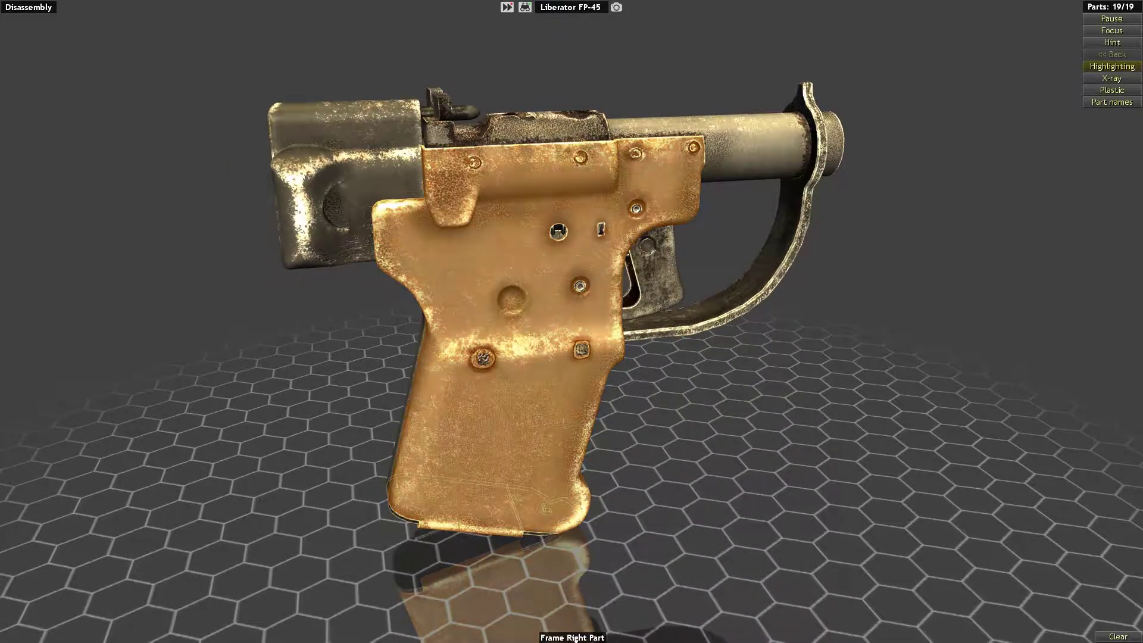
- Remove every part until Parts shows 0/19, then continue past the congratulations
drag(656, 292, 437, 292)
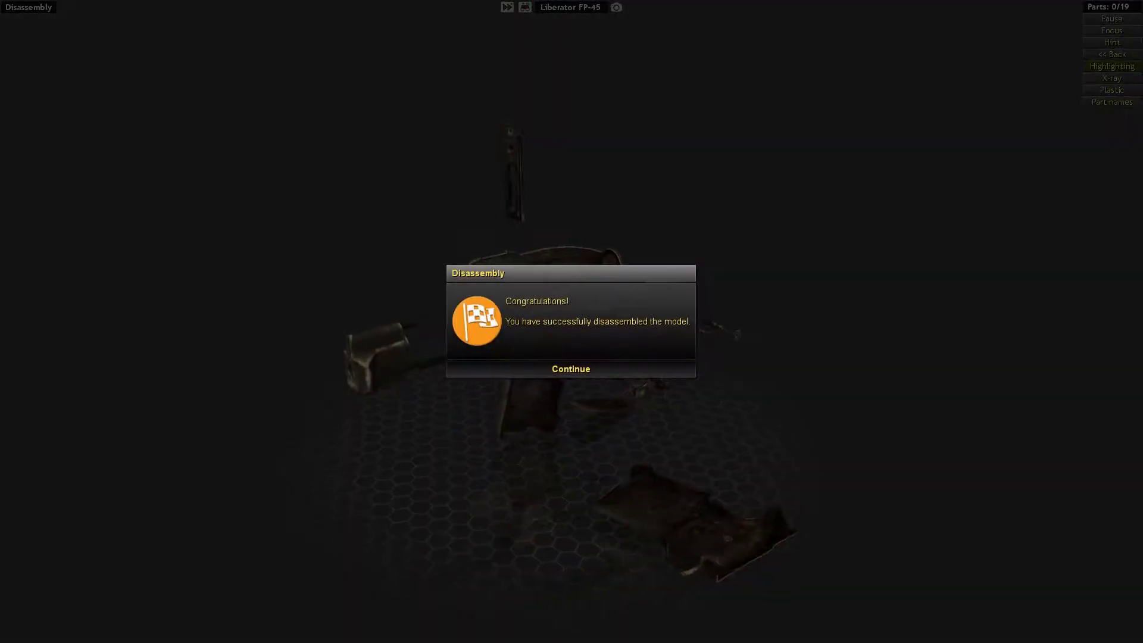
click(570, 369)
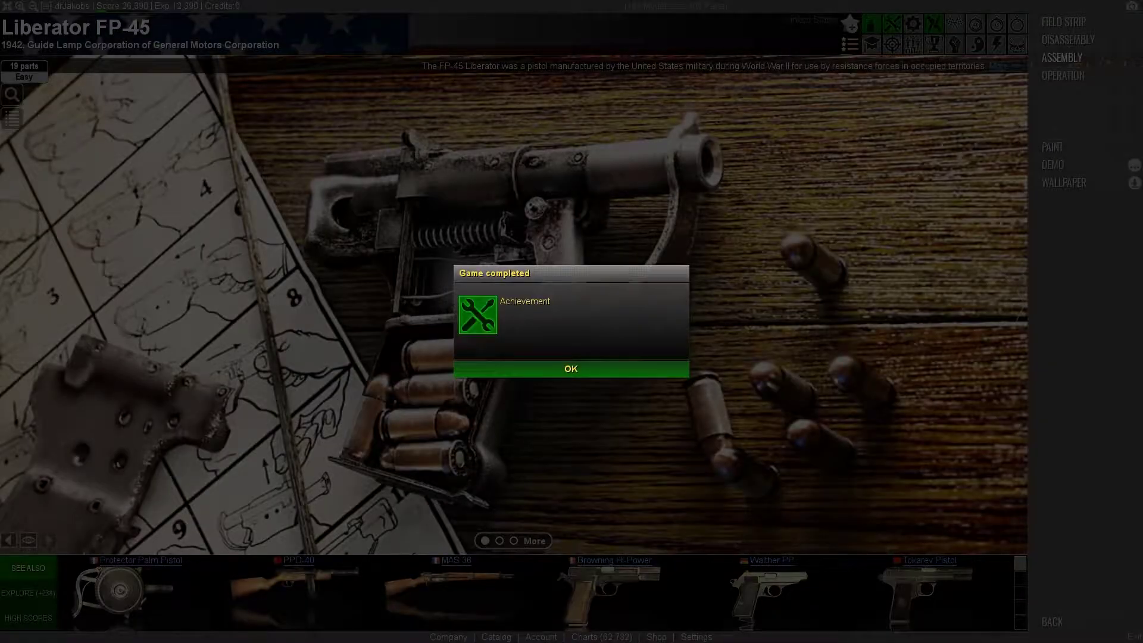
- Dismiss Game completed and reinstall parts until Parts shows 19/19
click(571, 368)
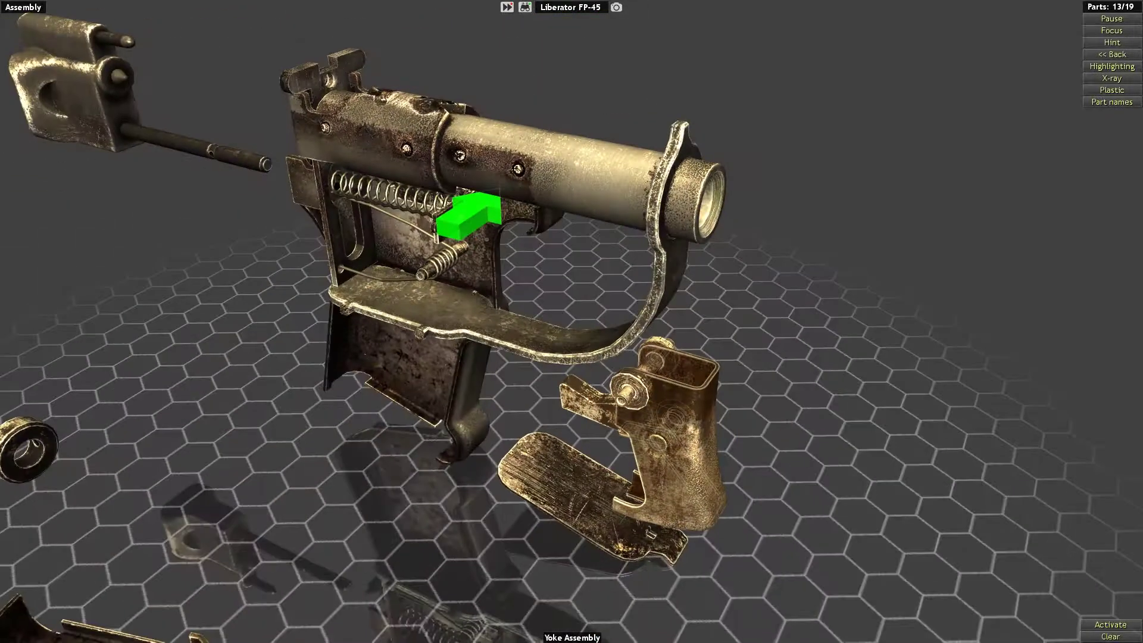
click(1113, 624)
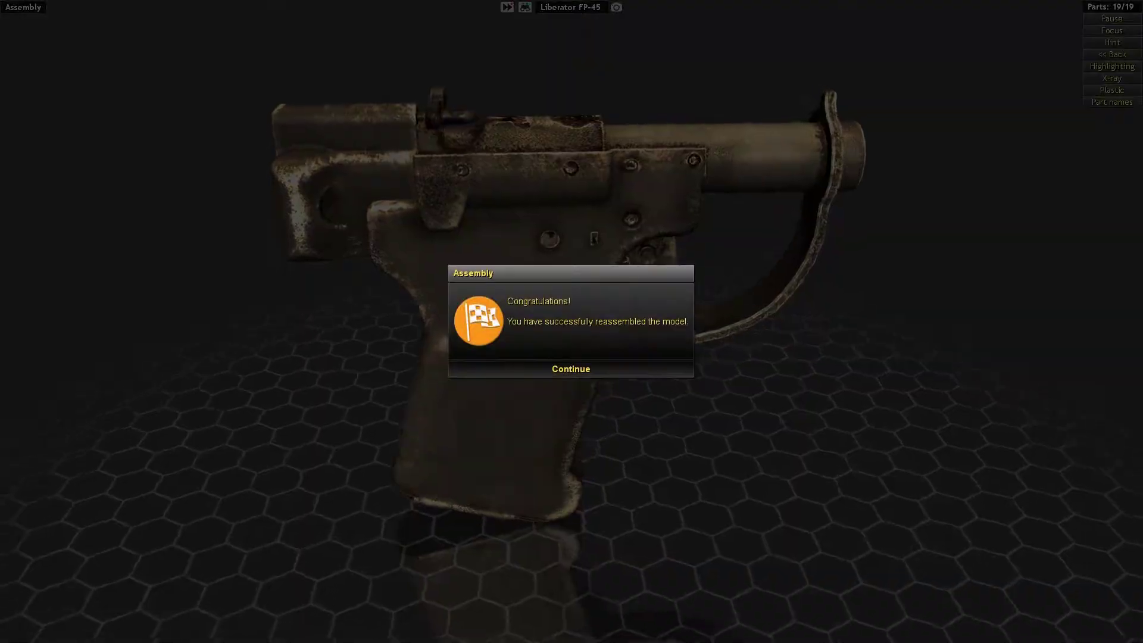
- Continue past the reassembly dialog and pick from the model page's mode menu
click(571, 368)
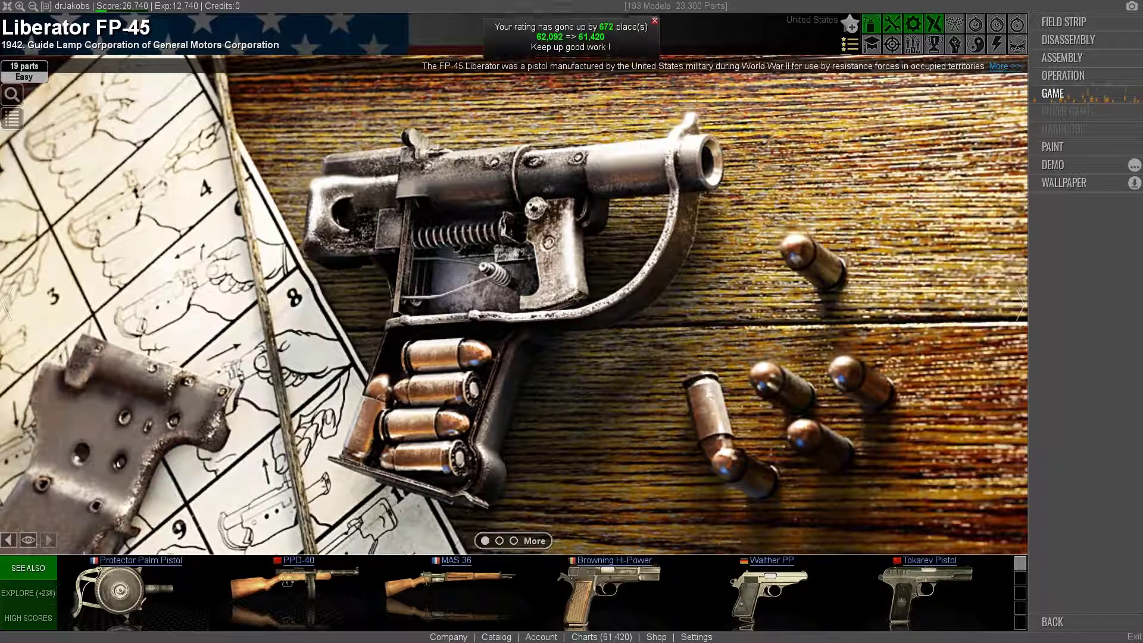
click(1063, 75)
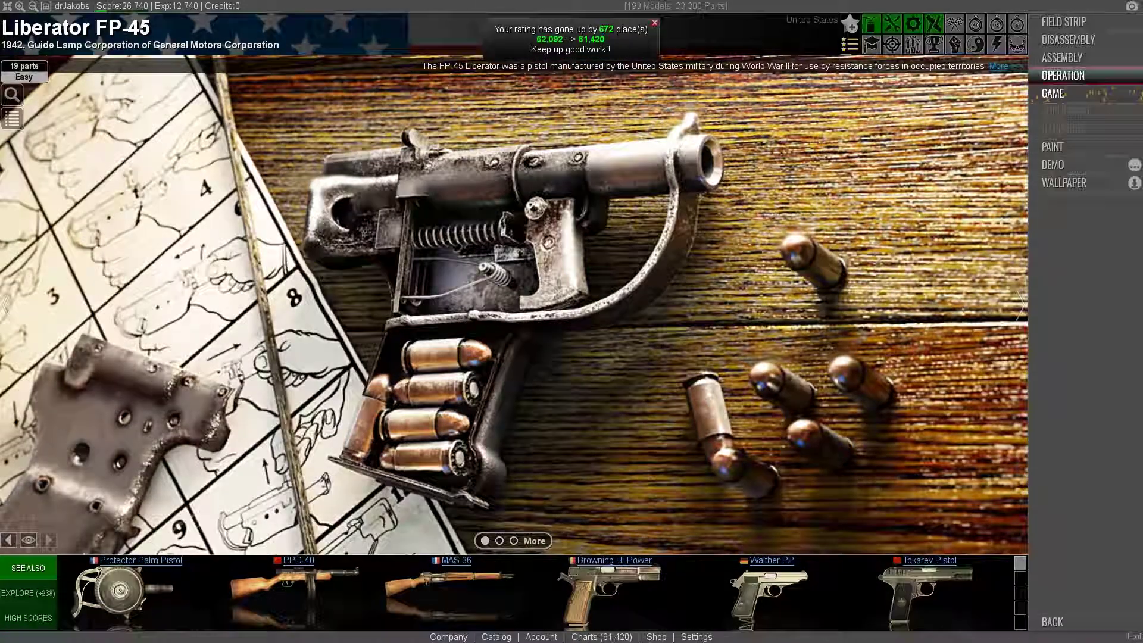